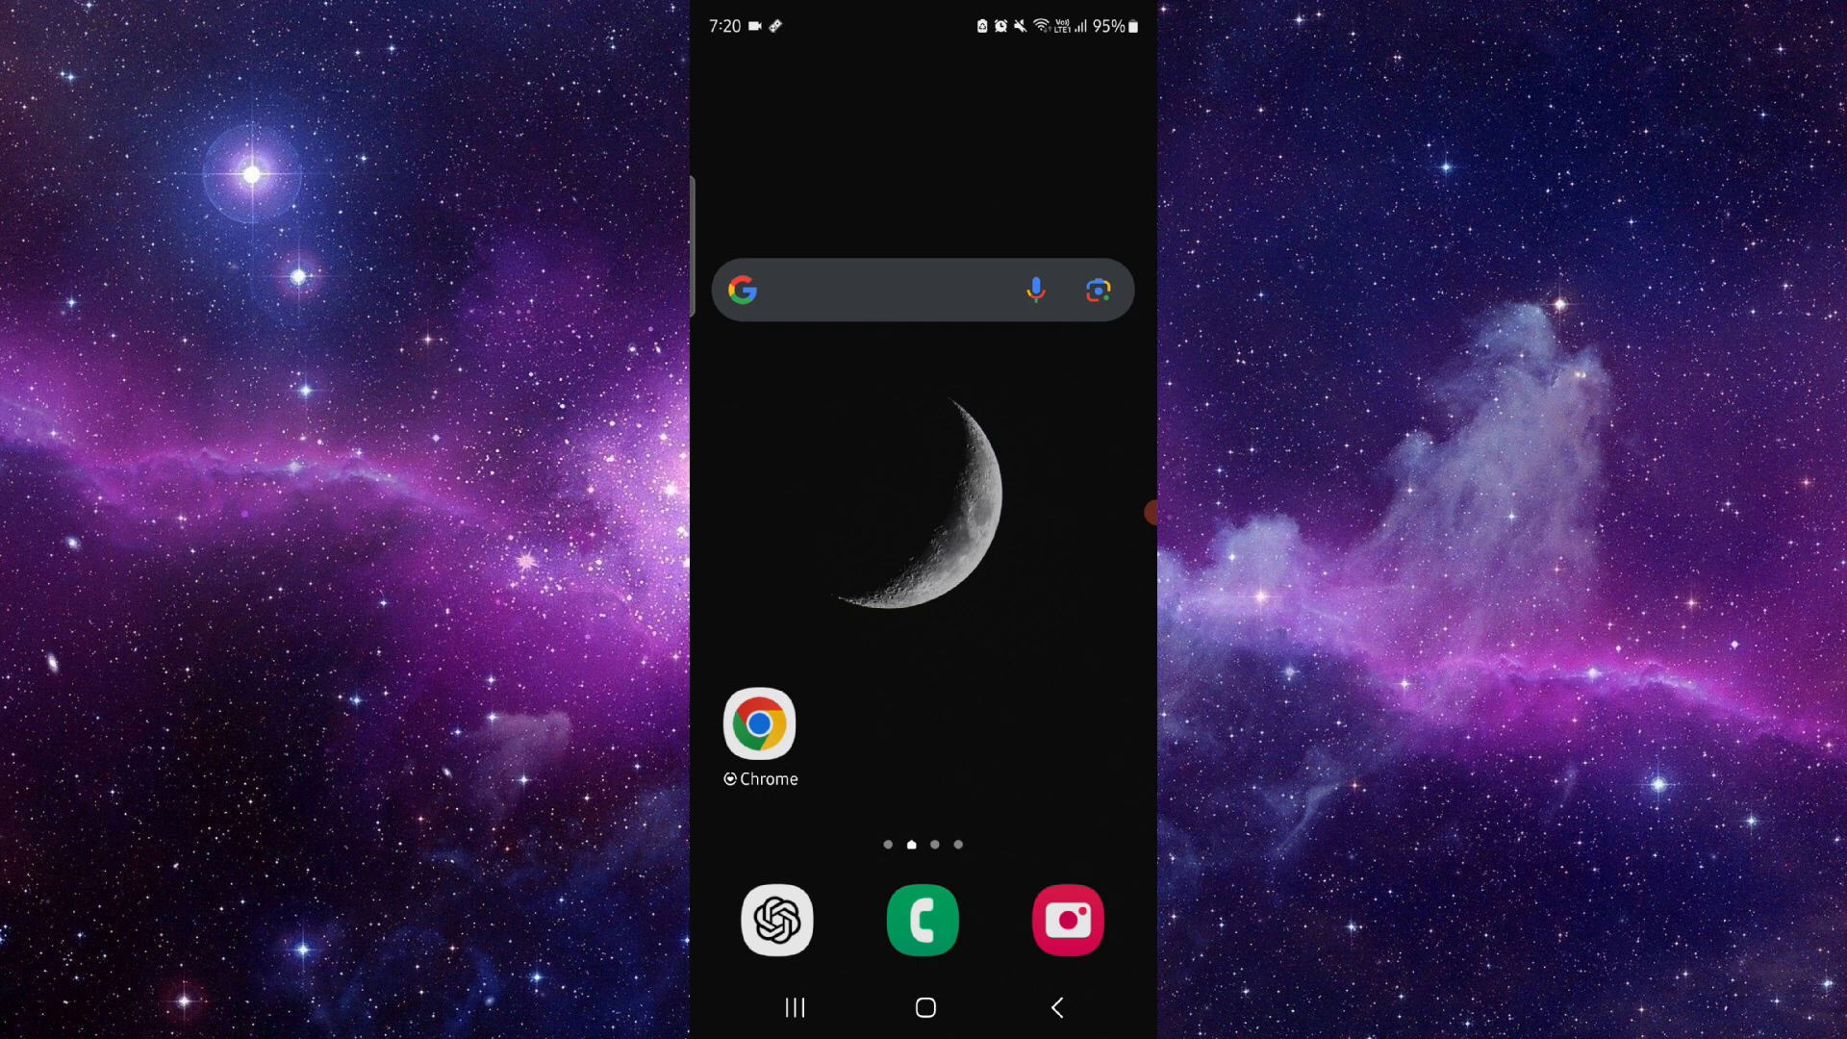
# - Bring up the recent apps overview showing the ThemeForest theme installation note
pyautogui.click(793, 1007)
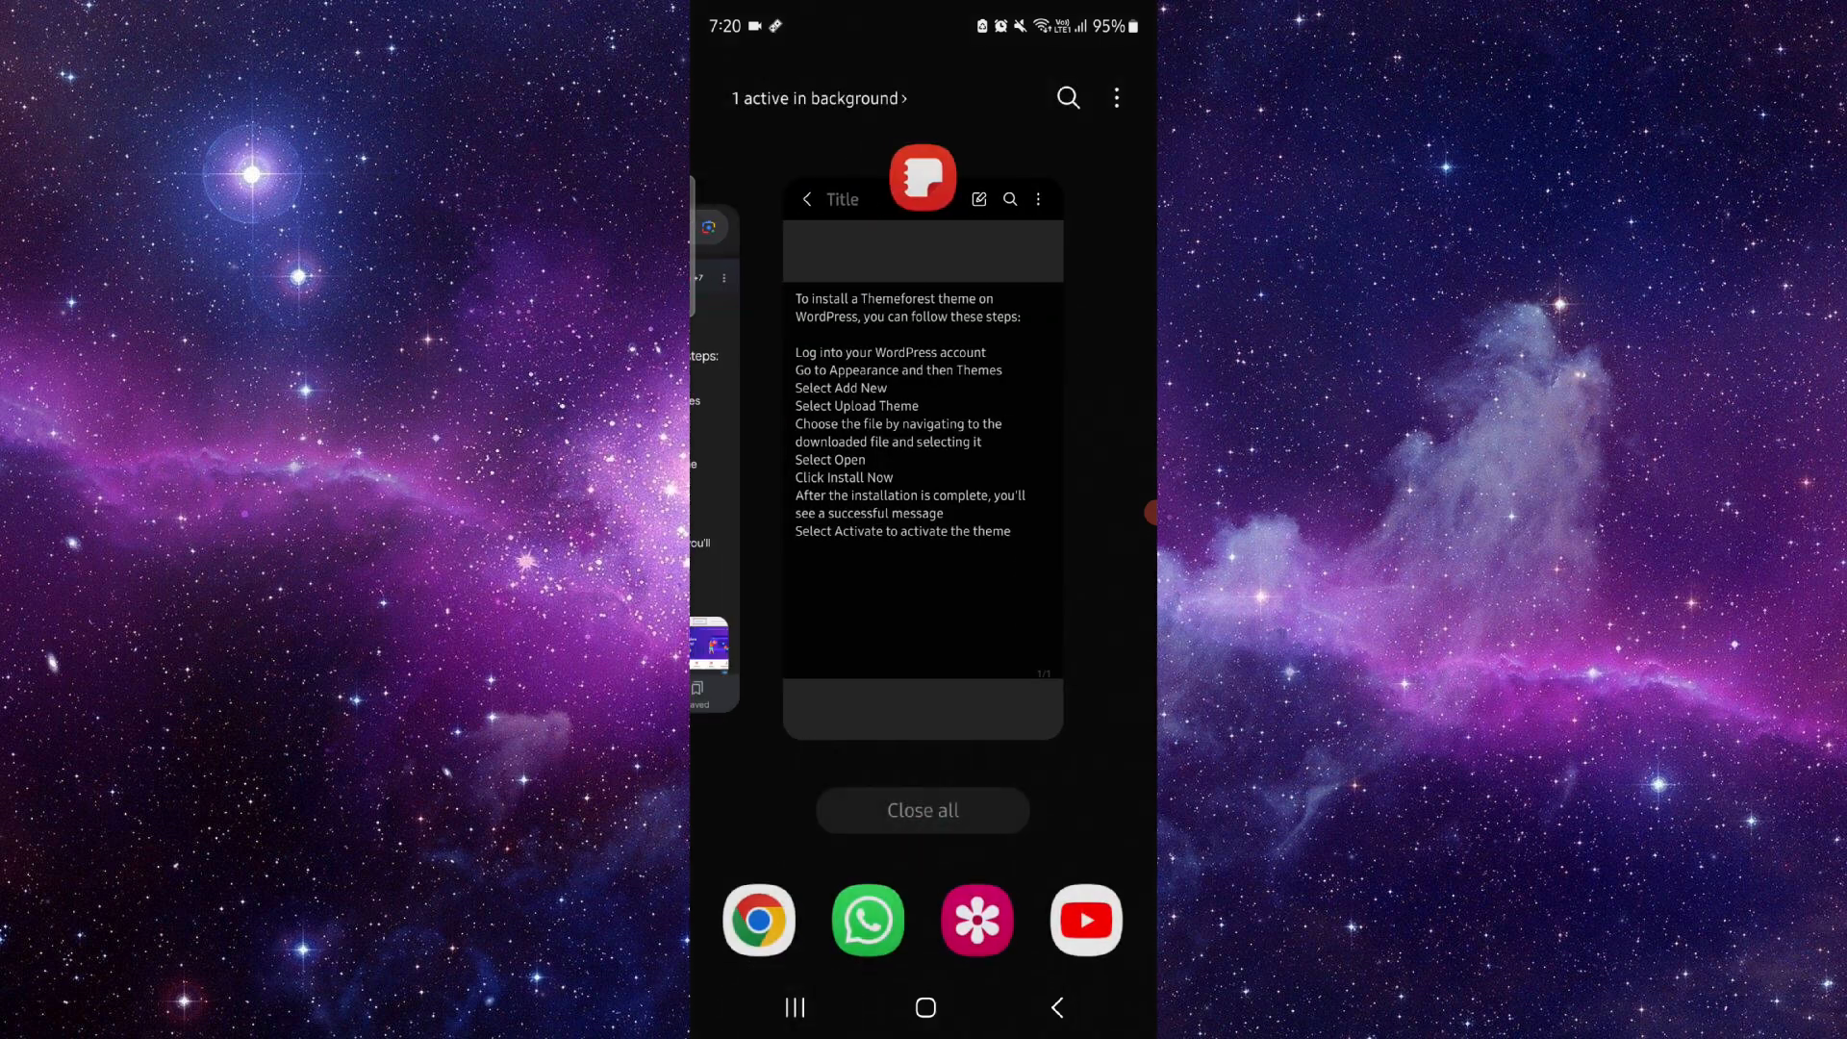
# - Open the WordPress ThemeForest installation note full screen, read it, then go home
pyautogui.click(922, 447)
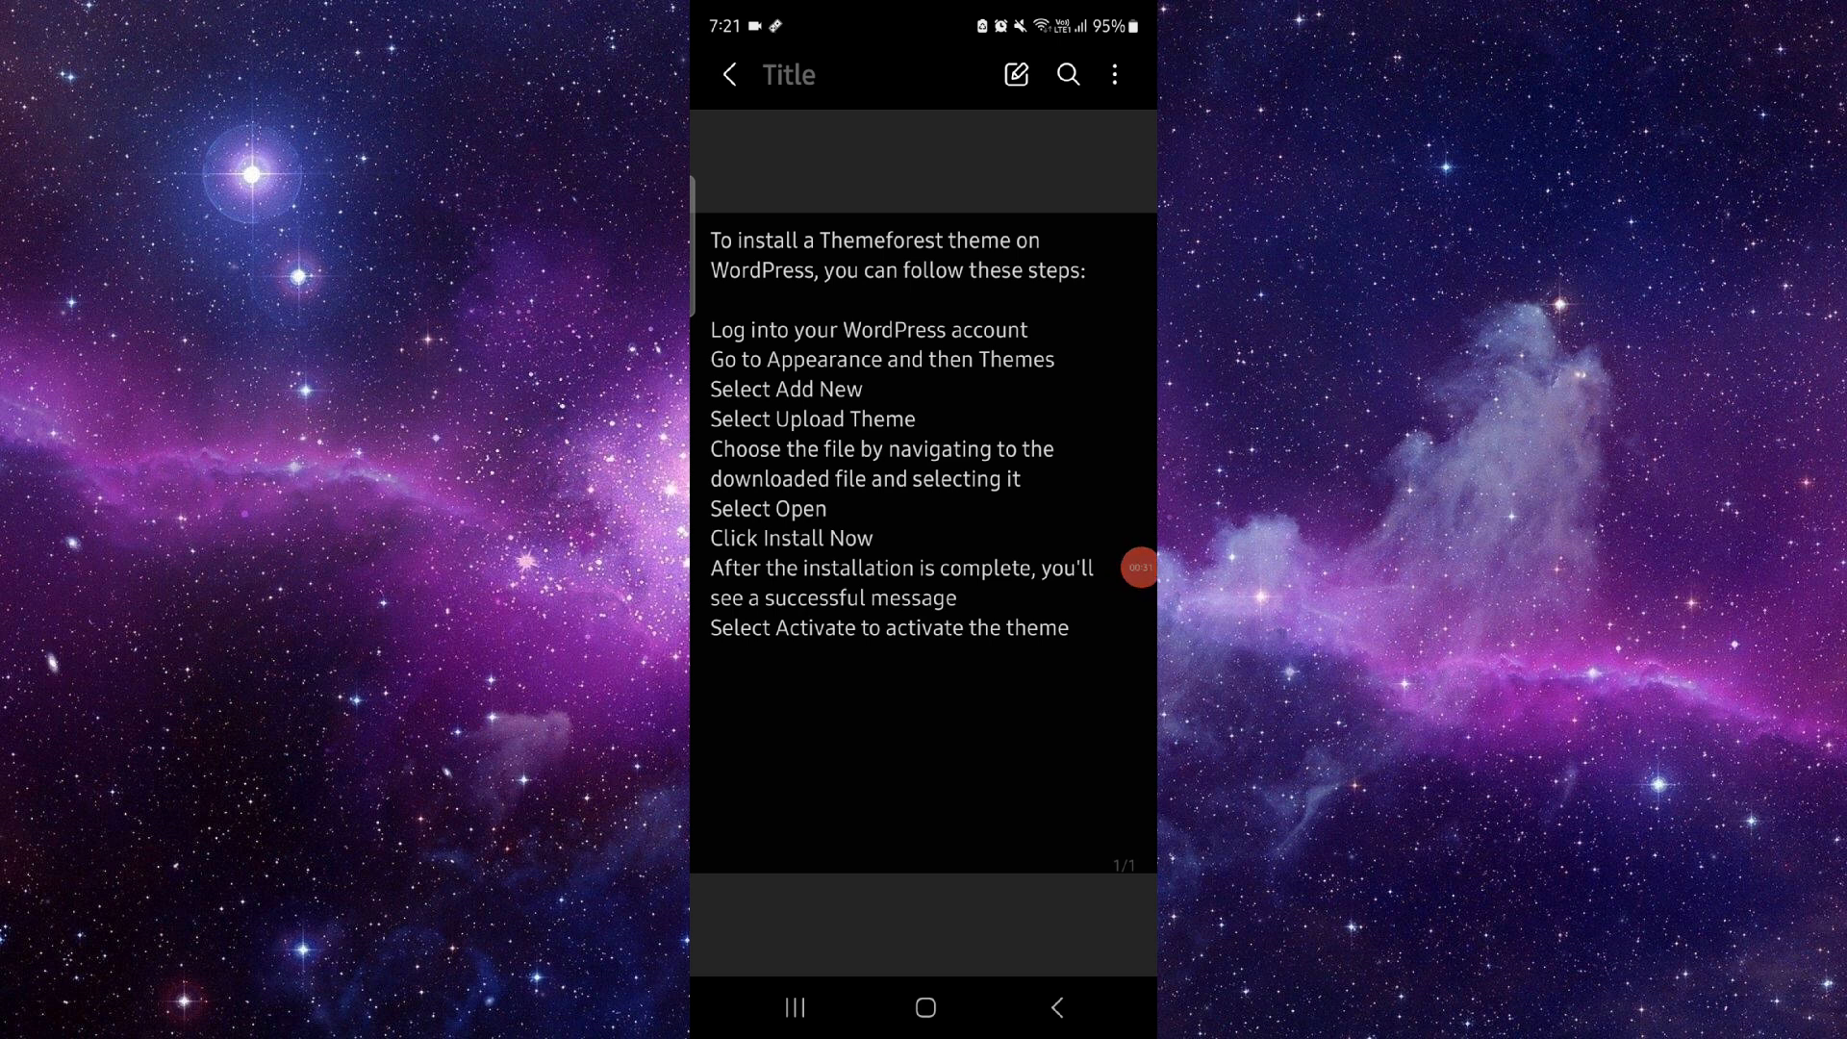
pyautogui.click(924, 1007)
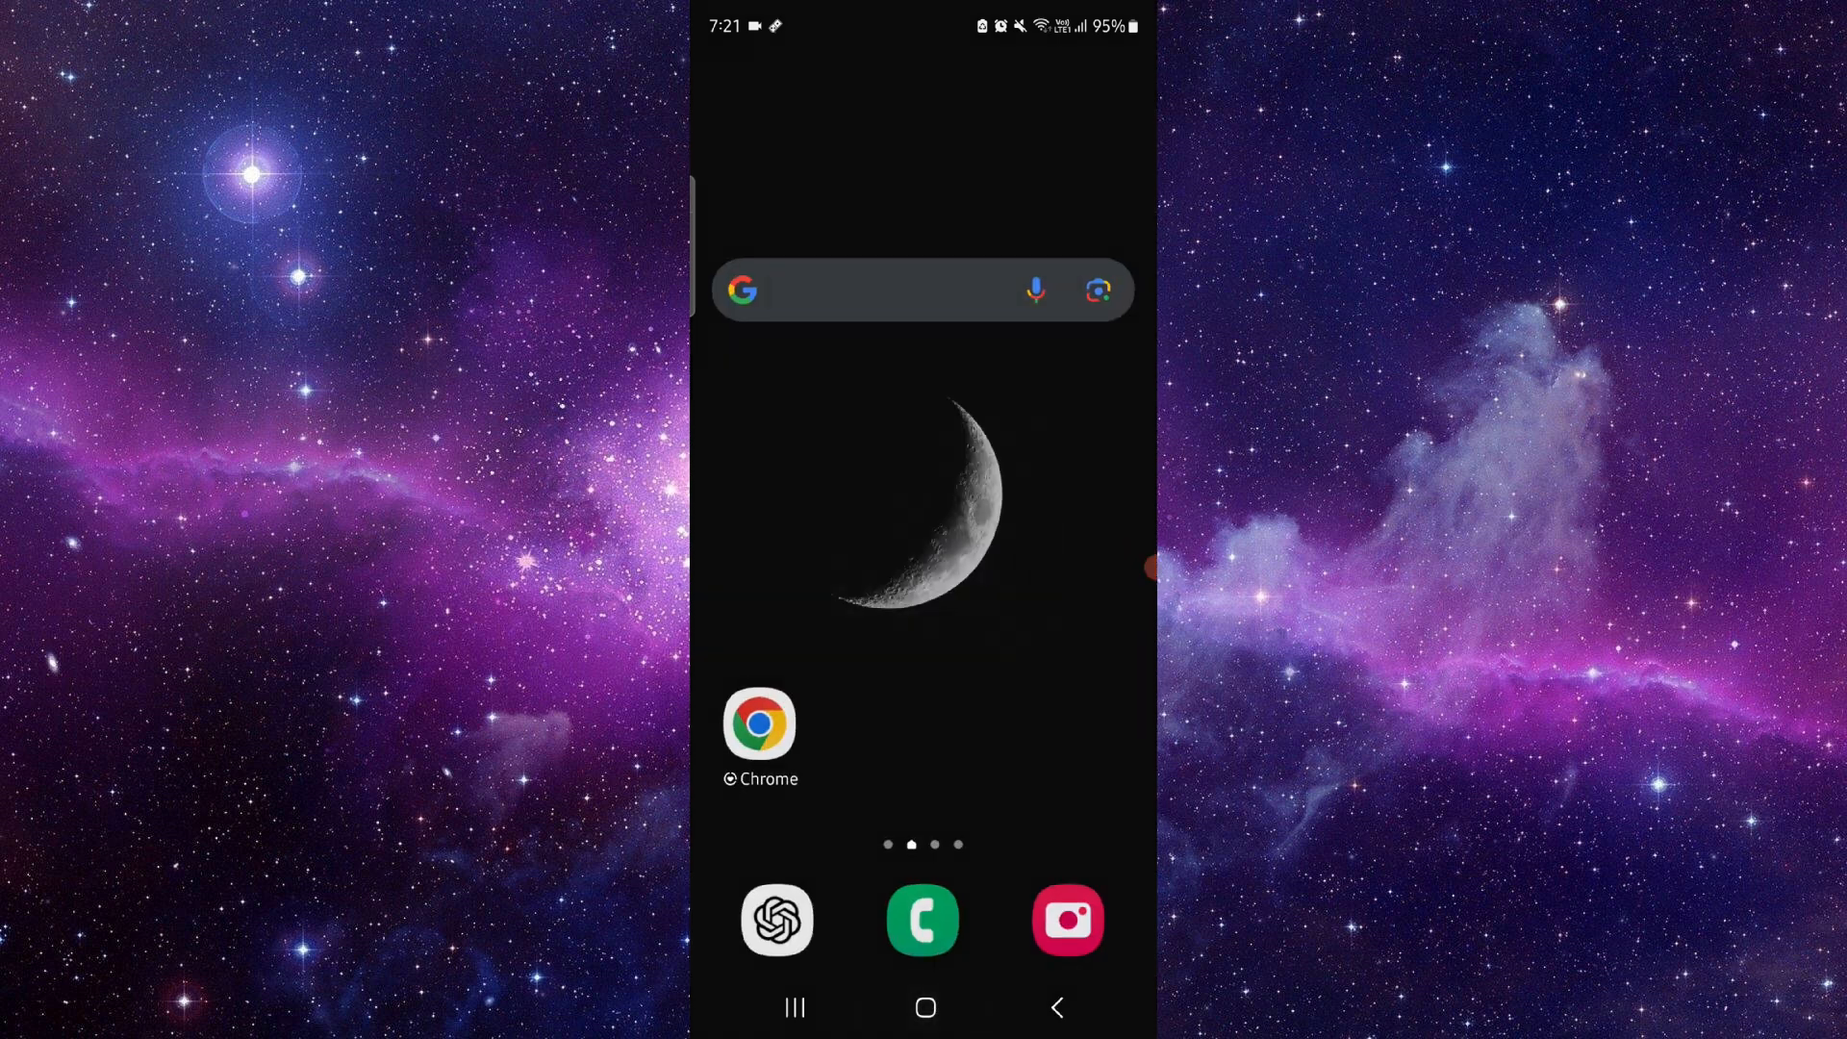